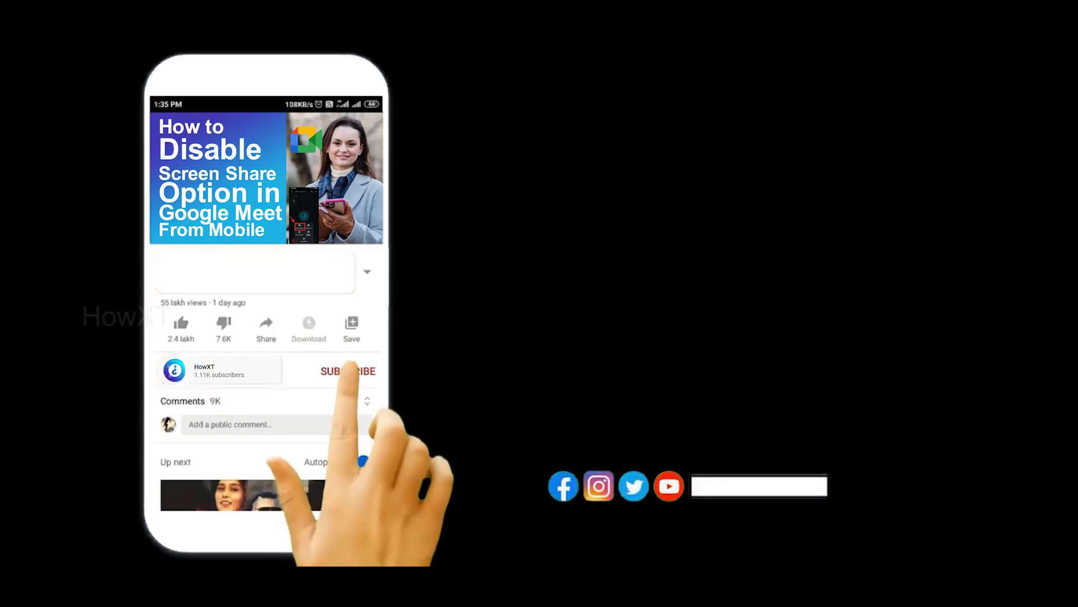
# Search Google for 'open office' and reach the official Apache OpenOffice download page
pyautogui.click(347, 371)
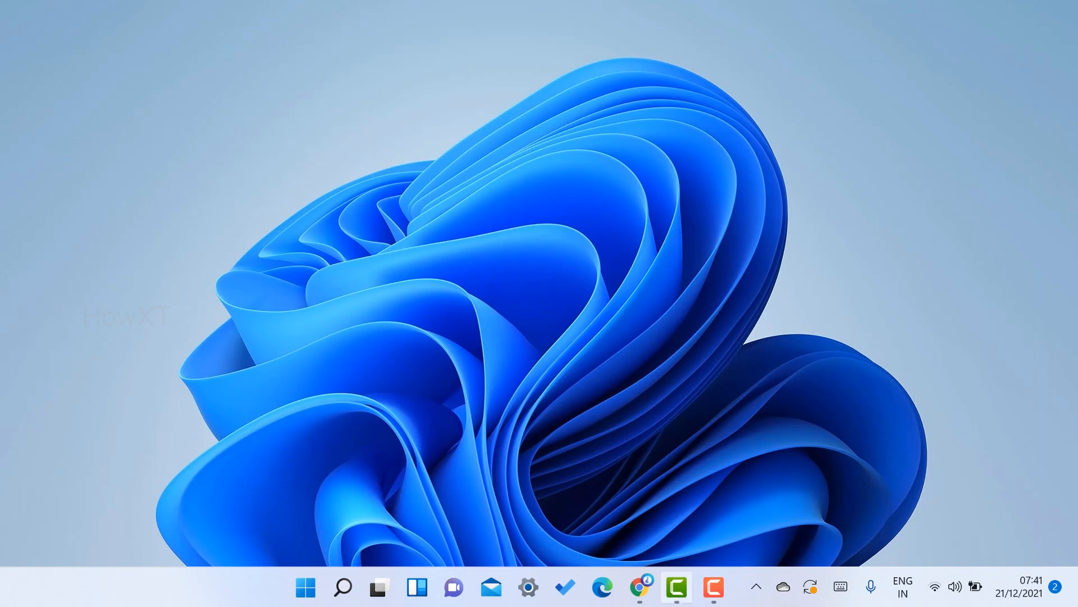
pyautogui.click(639, 587)
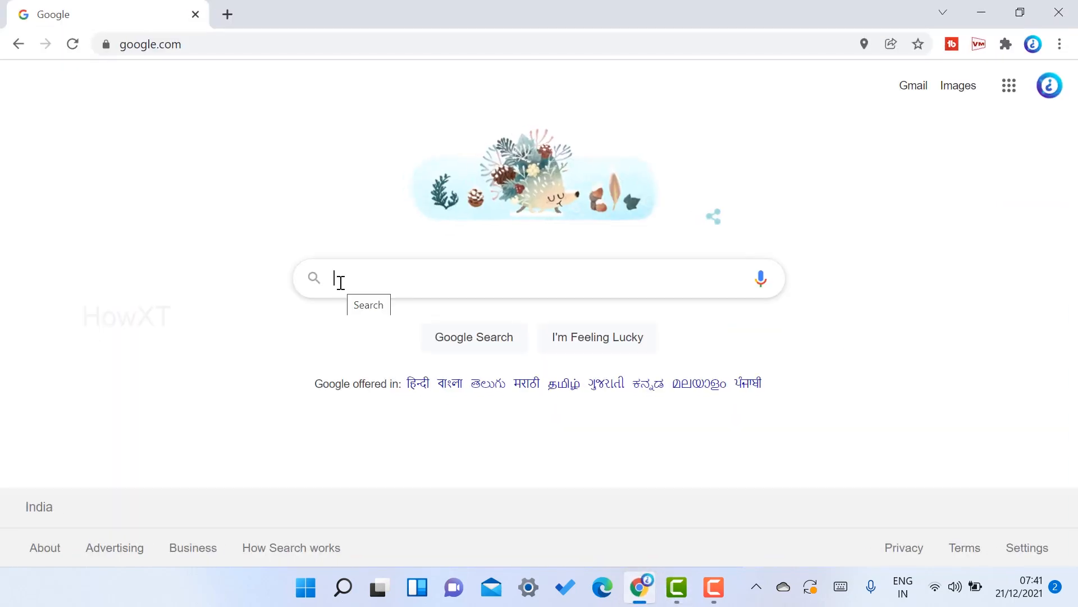
pyautogui.write('open off')
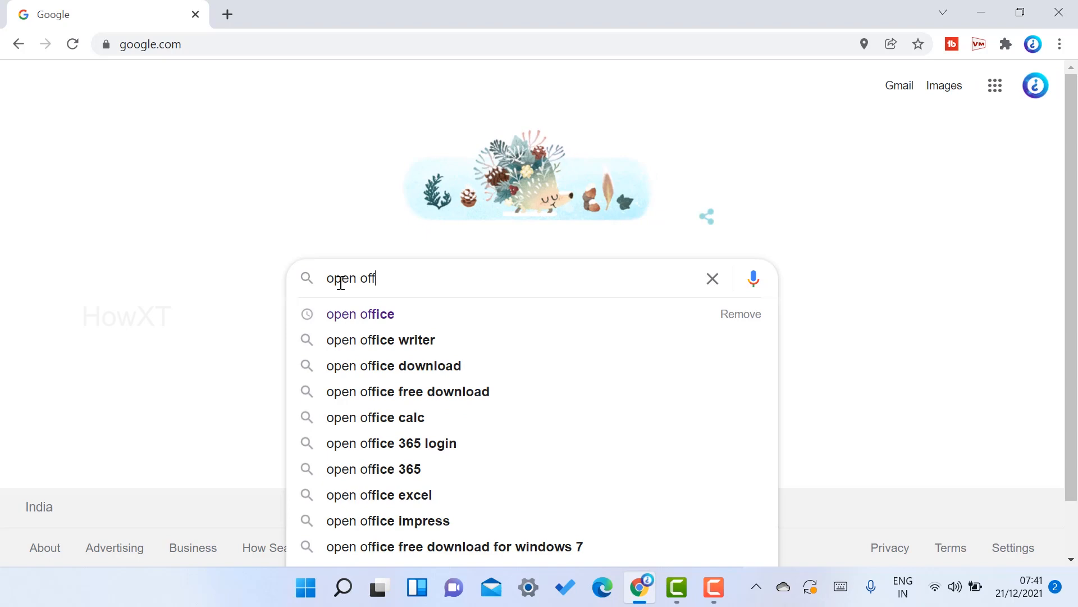
pyautogui.click(360, 314)
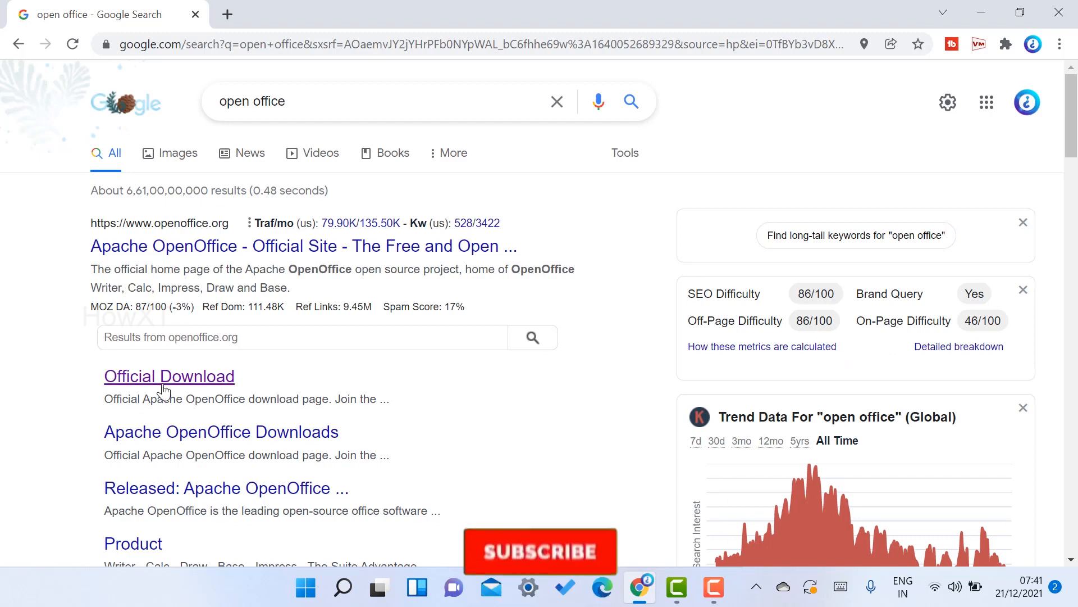
pyautogui.click(169, 375)
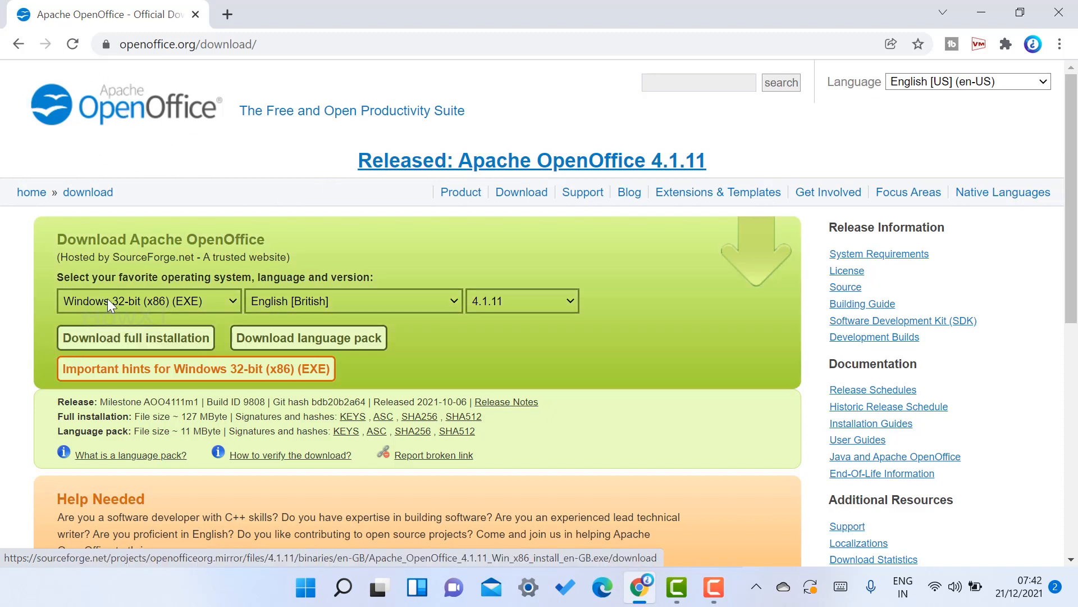
# Review the operating-system list, keeping Windows 32-bit (x86) (EXE) for OpenOffice 4.1.11
pyautogui.click(149, 301)
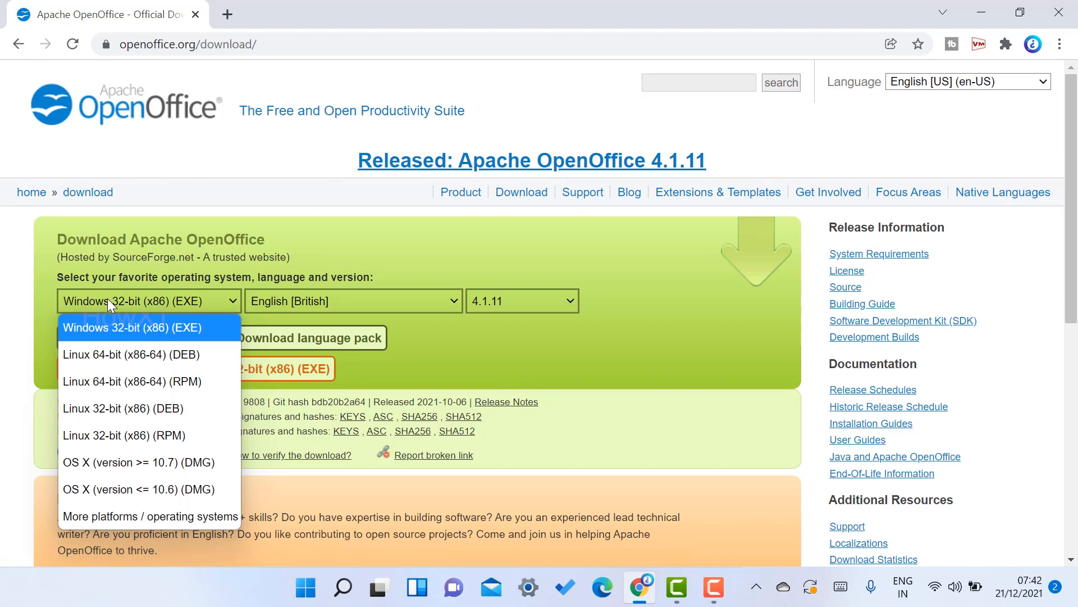
pyautogui.moveTo(81, 336)
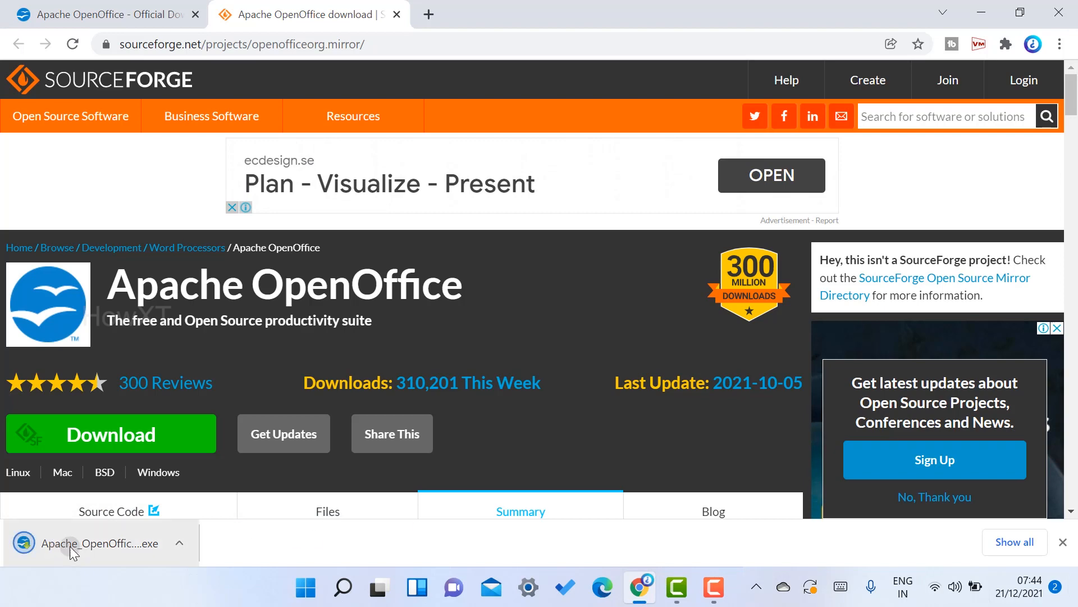
# Run the downloaded OpenOffice 4.1.11 installer from Chrome, allowing it past the security warning
pyautogui.click(100, 543)
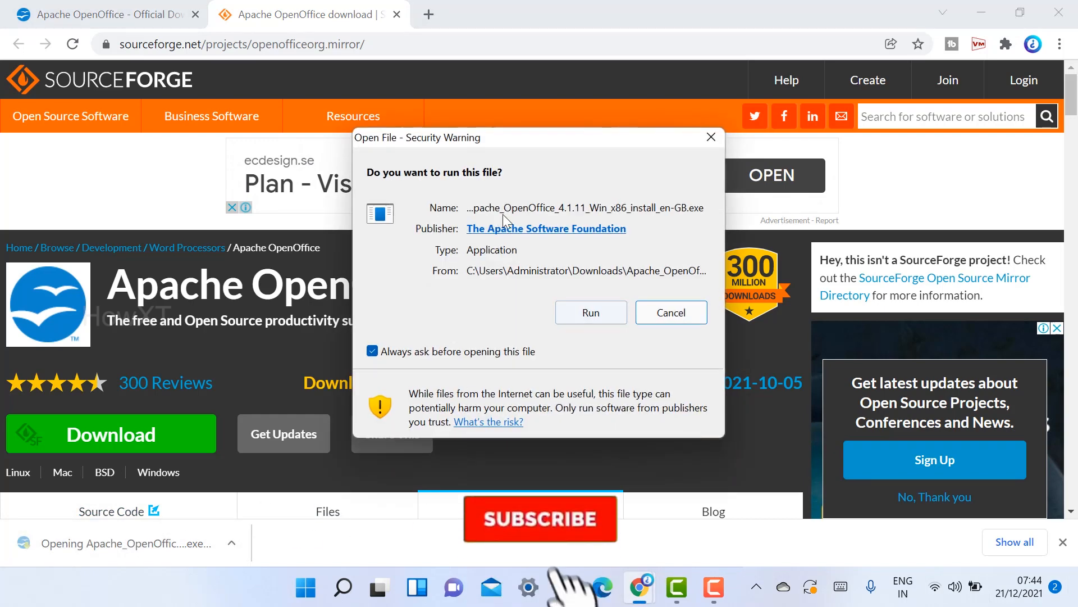
pyautogui.click(589, 312)
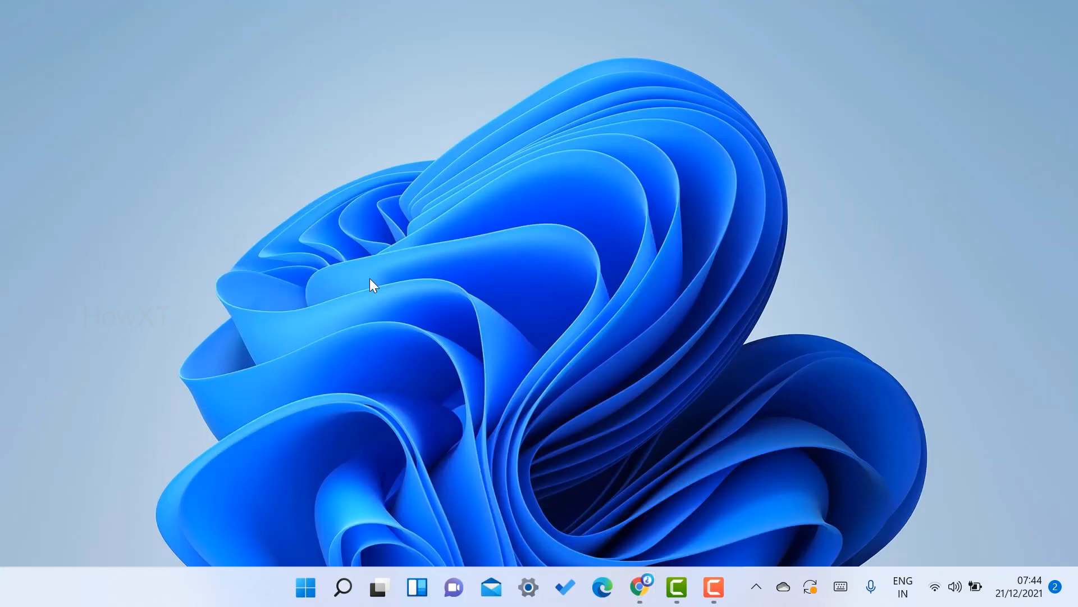
pyautogui.moveTo(366, 280)
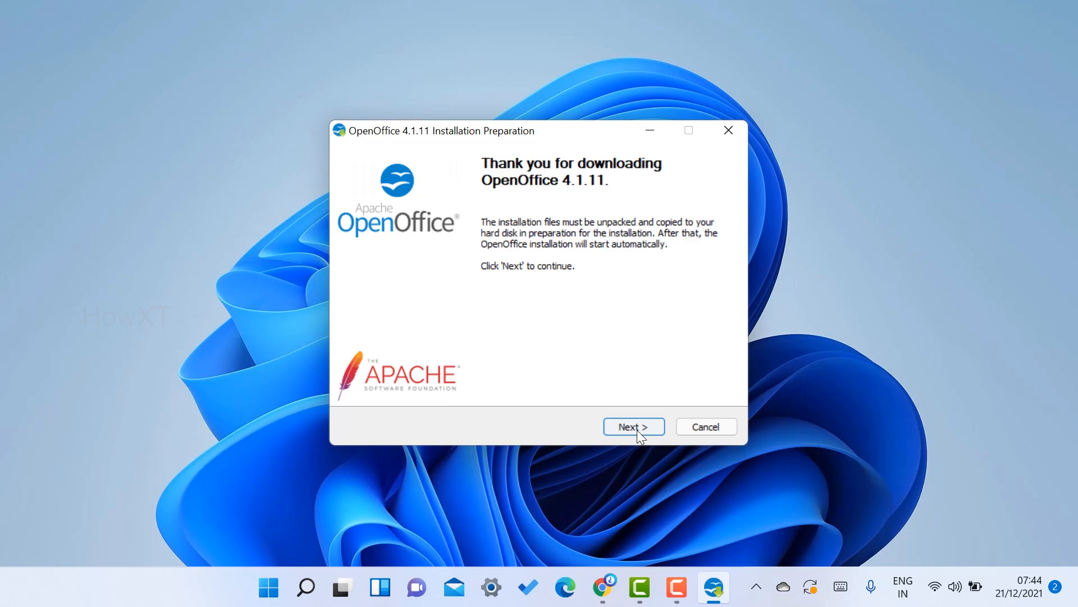
# Unpack the installer files into the suggested folder, reaching the Installation Wizard welcome screen
pyautogui.click(633, 427)
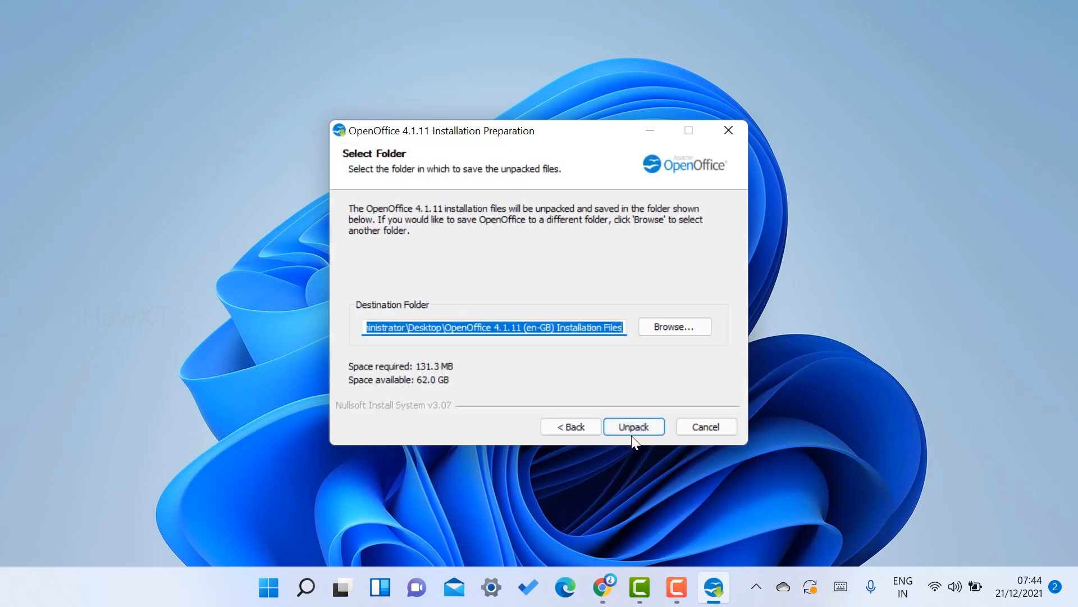
pyautogui.click(632, 427)
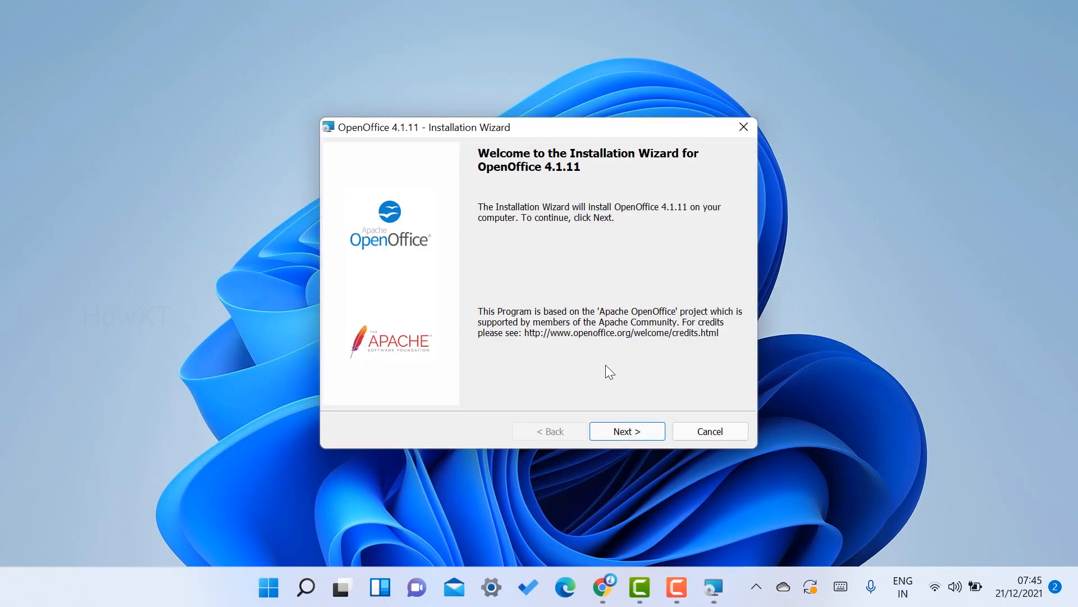
# Install OpenOffice 4.1.11 with default user details and the Complete setup, then finish the wizard
pyautogui.click(625, 430)
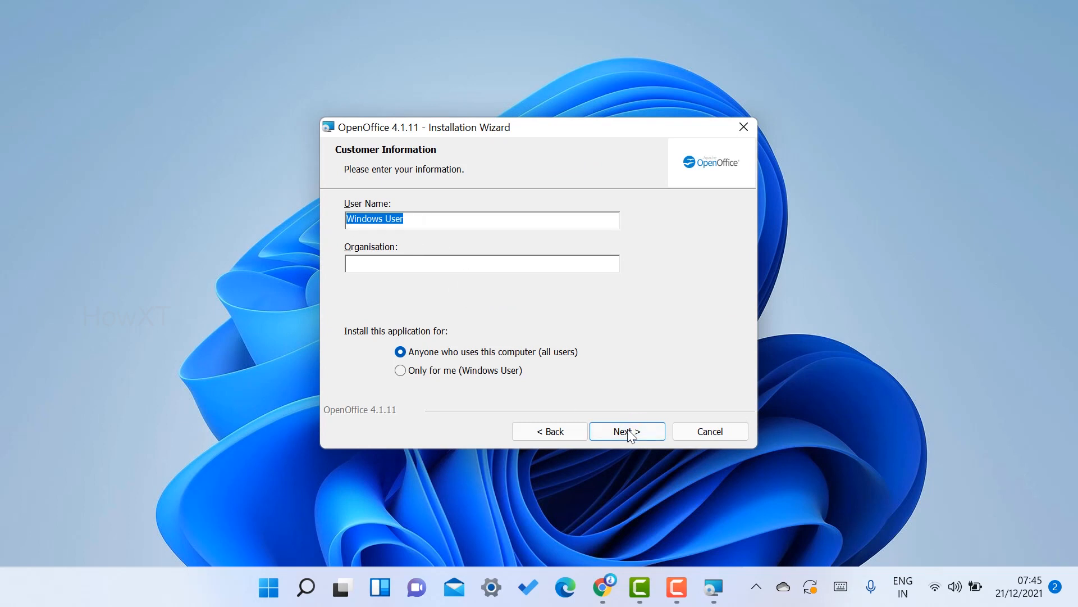
pyautogui.click(626, 432)
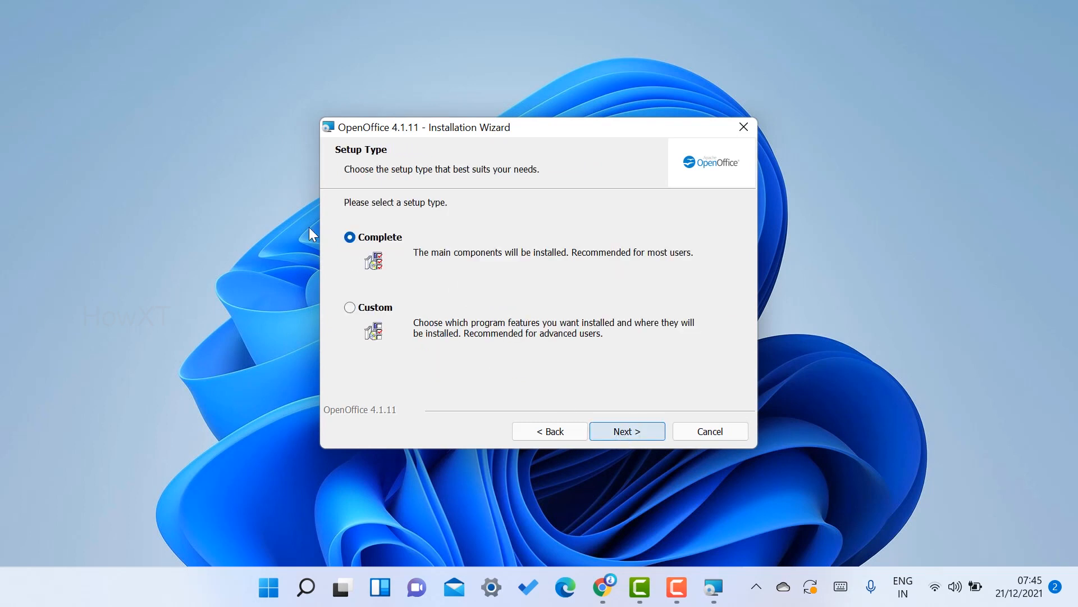
pyautogui.click(625, 431)
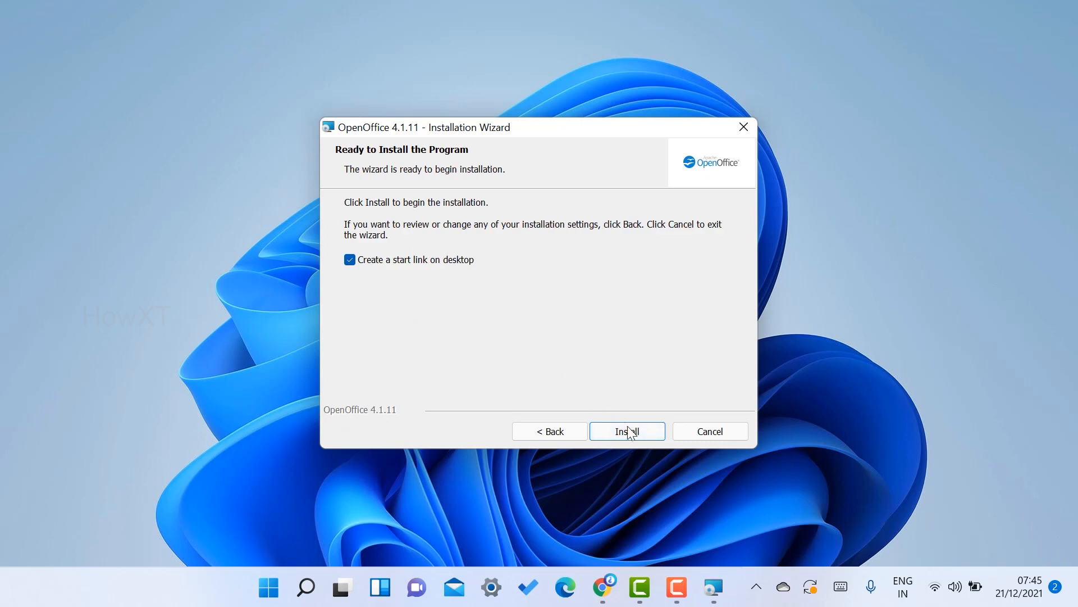
pyautogui.click(625, 431)
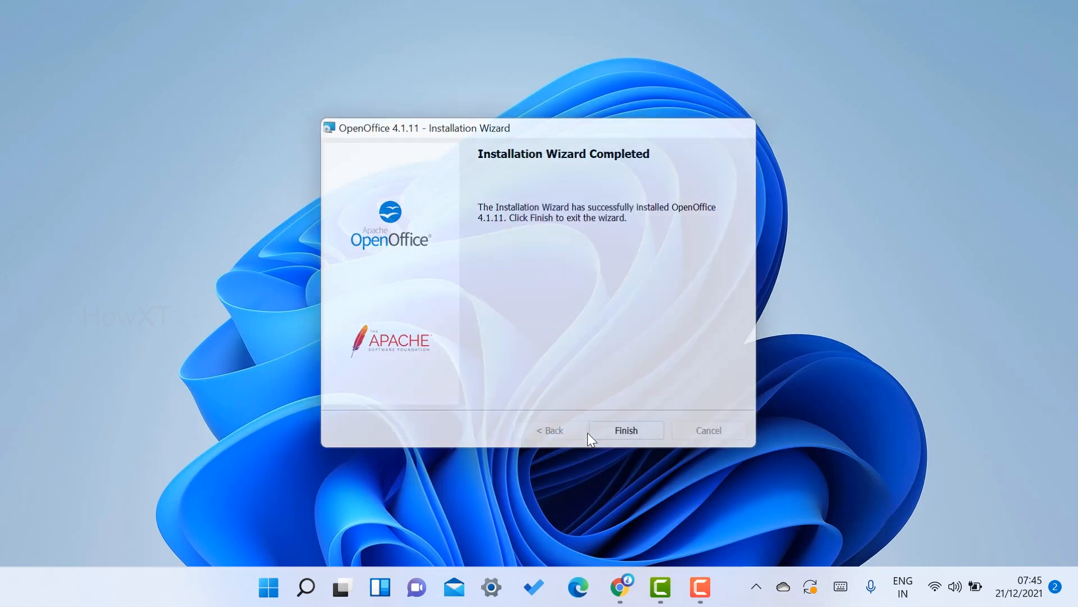
pyautogui.click(625, 431)
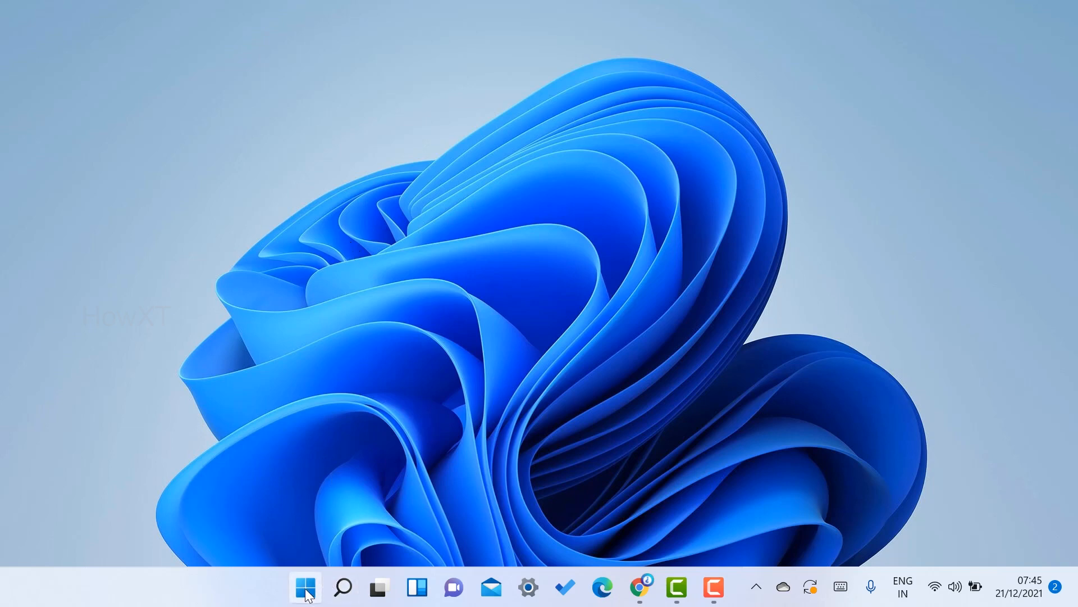
pyautogui.click(304, 586)
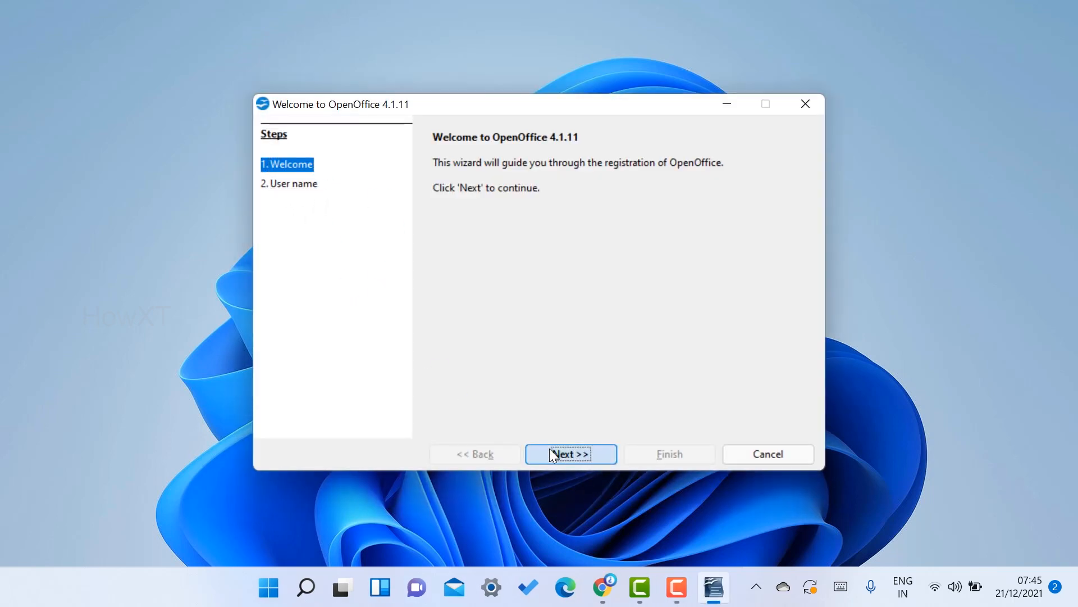
# Complete the first-run registration wizard so a new blank Writer document appears
pyautogui.click(571, 454)
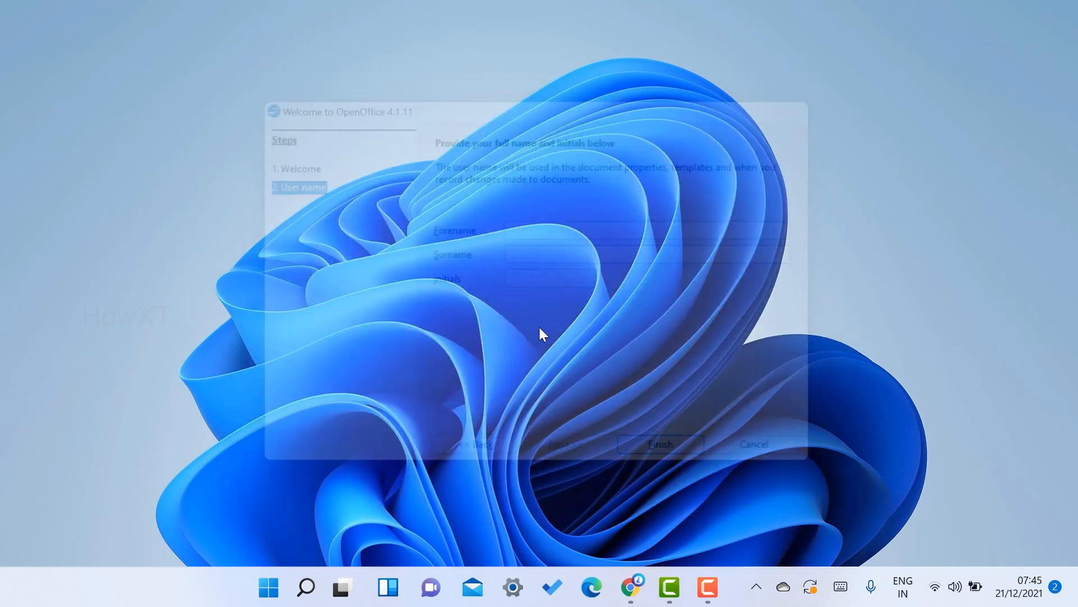
pyautogui.click(659, 444)
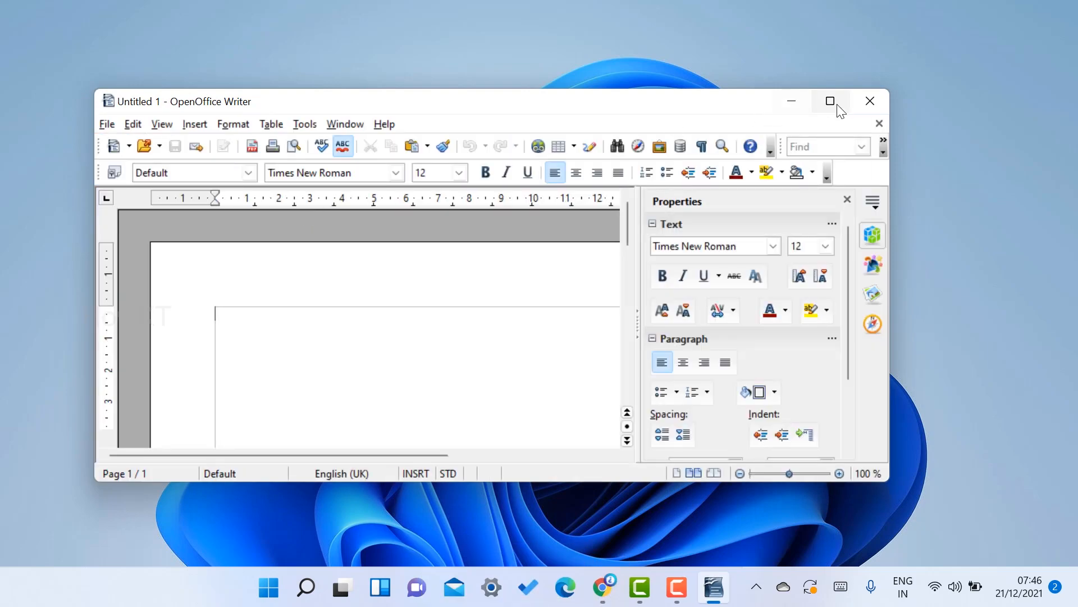
# Maximize Writer, enter the text 'Jhsjdfsdhfsdaj' and give it a cyan paragraph background
pyautogui.click(829, 101)
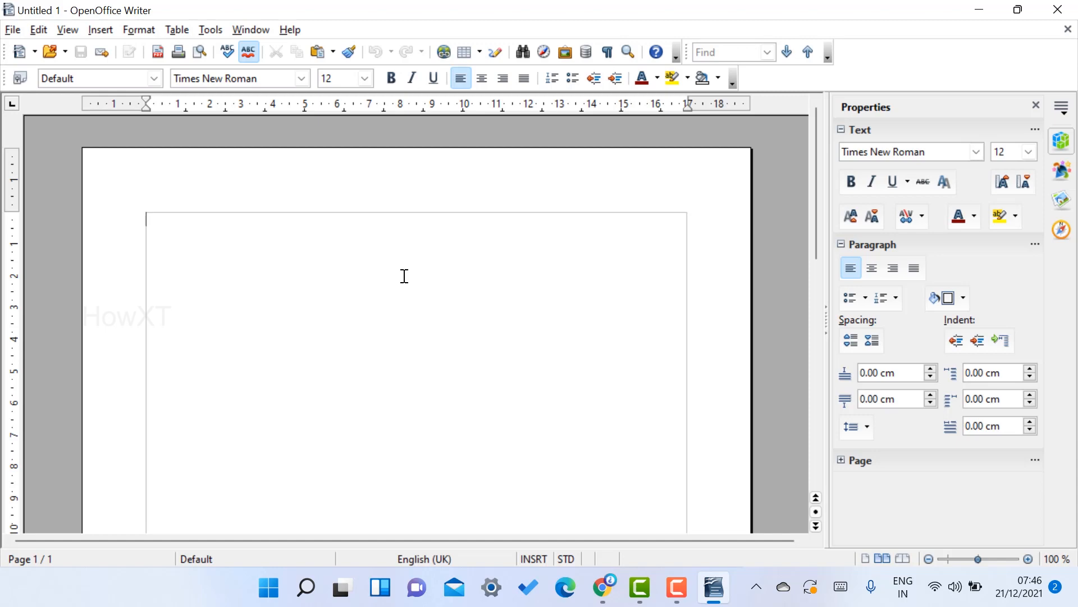
pyautogui.moveTo(385, 314)
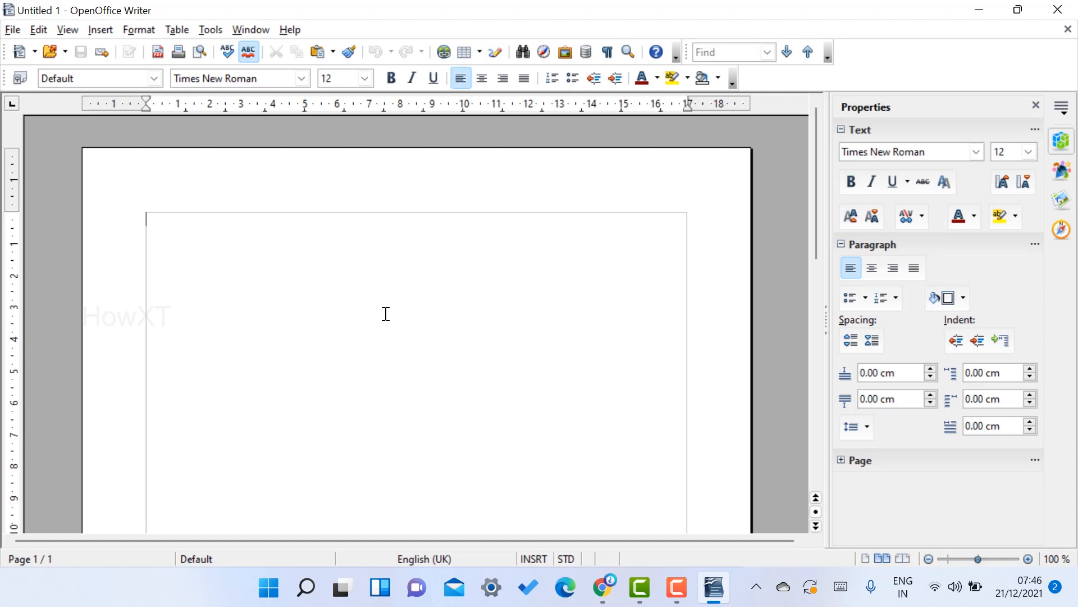
pyautogui.write('Jhsjdfsdhfsdaj')
pyautogui.write('dsfsdjfsdjajsgdhjfsad')
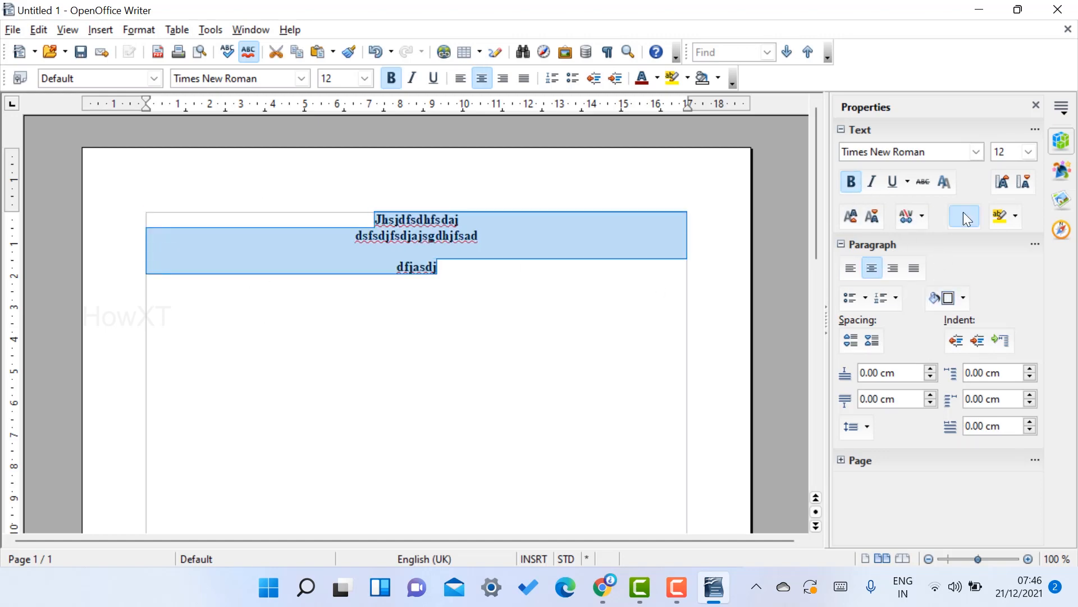
pyautogui.click(1028, 152)
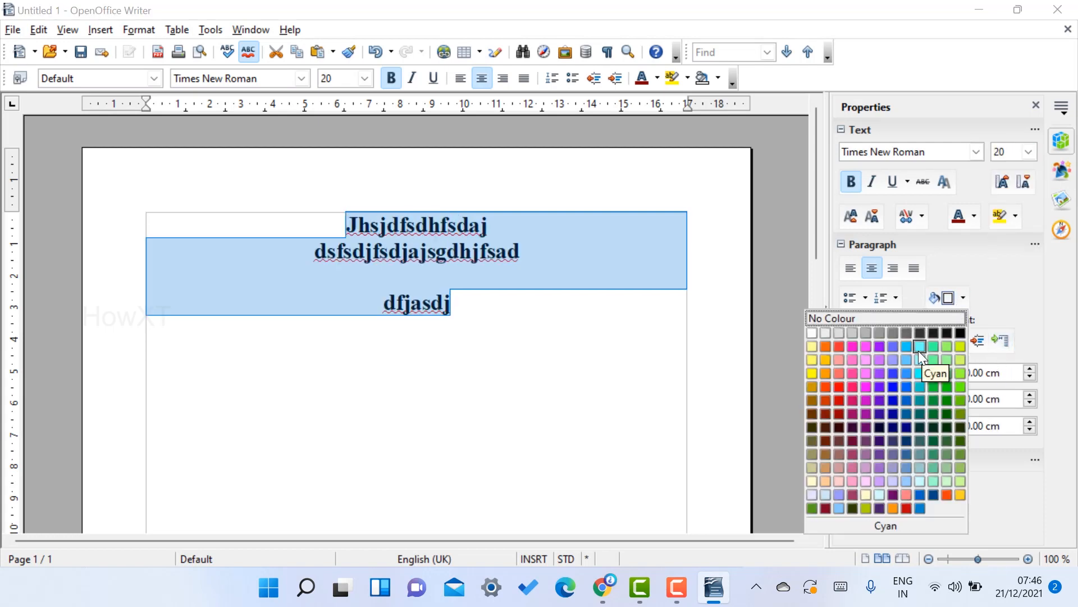
pyautogui.click(919, 346)
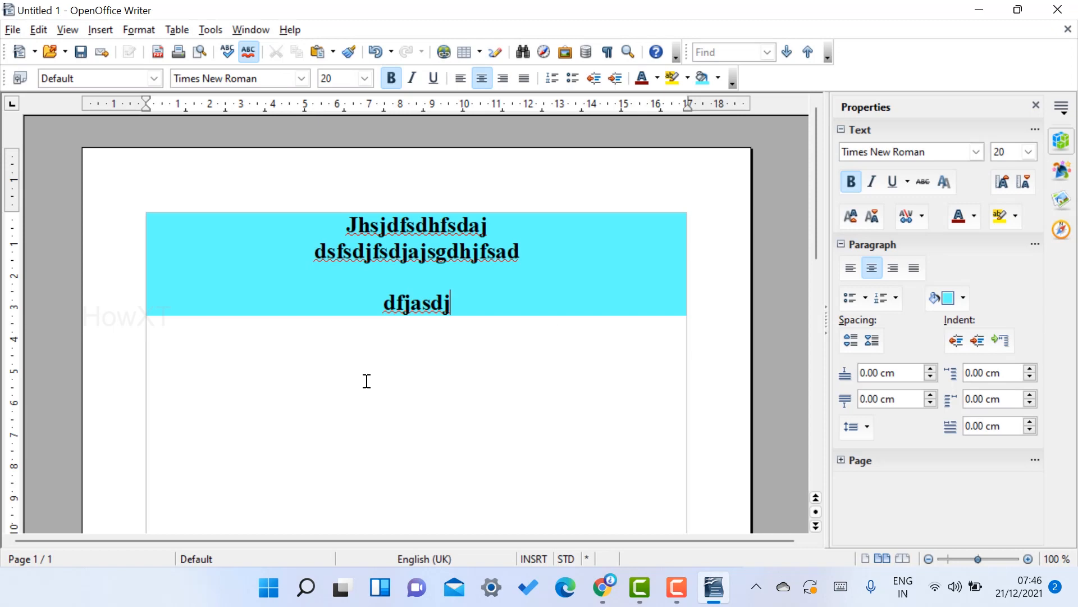
# Browse the Format, Window and View menus, then create a new Math formula document
pyautogui.click(138, 29)
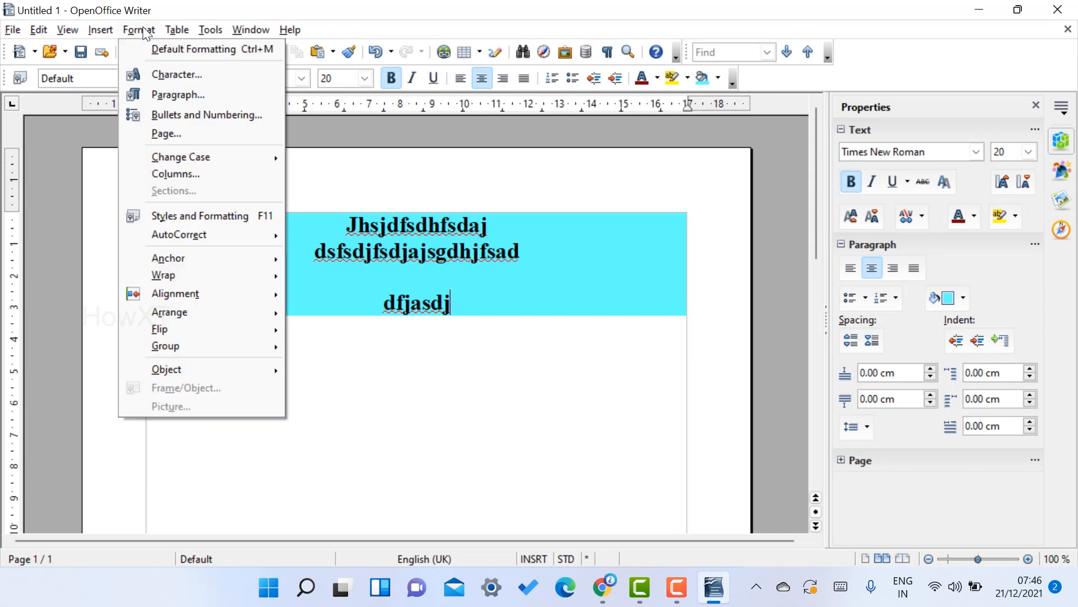
pyautogui.click(250, 29)
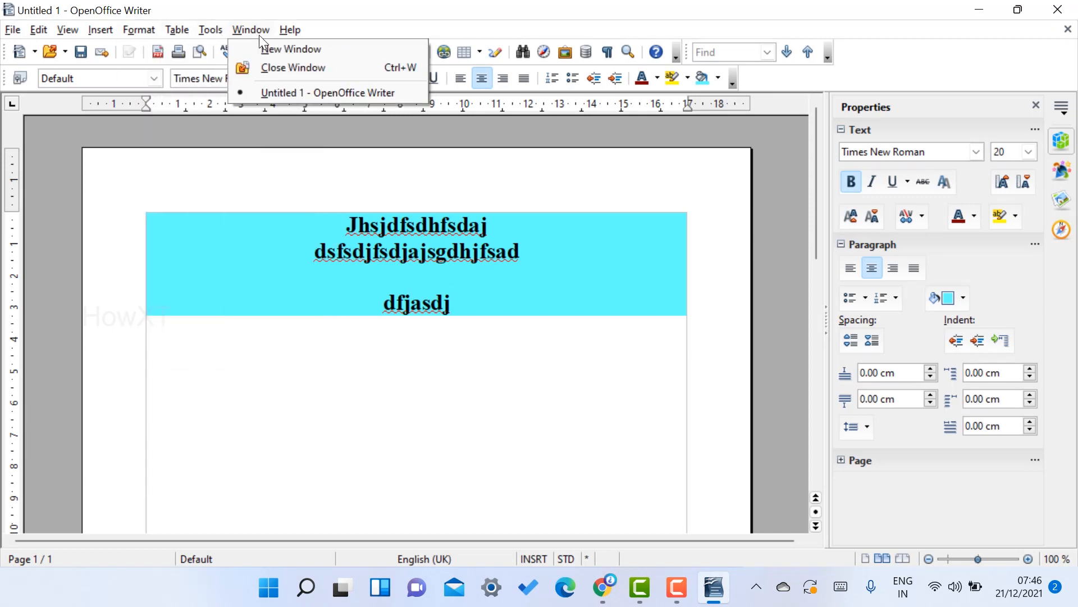
pyautogui.click(66, 30)
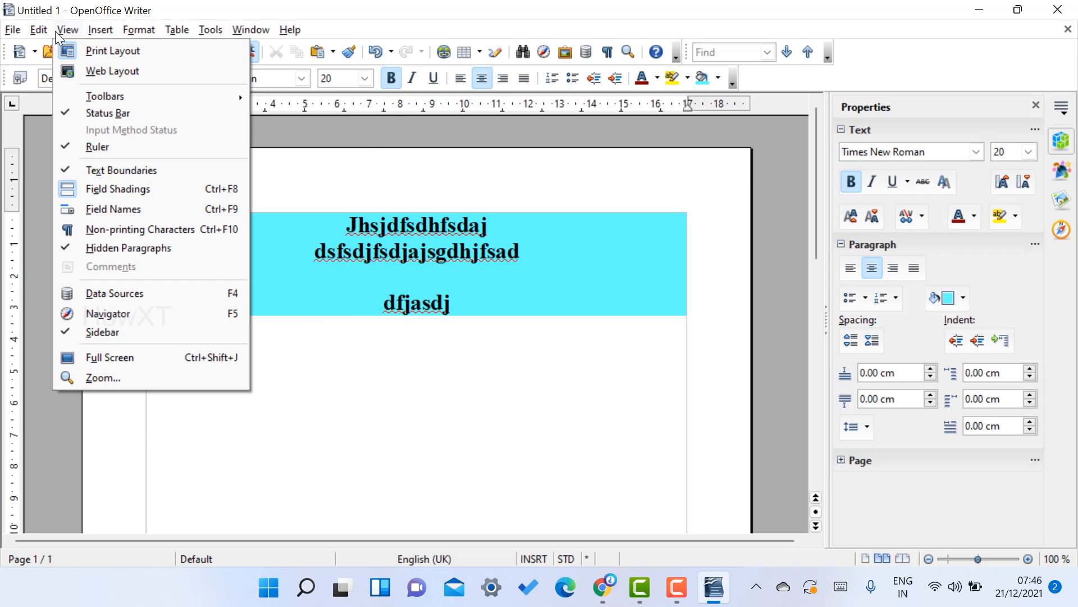
pyautogui.moveTo(61, 41)
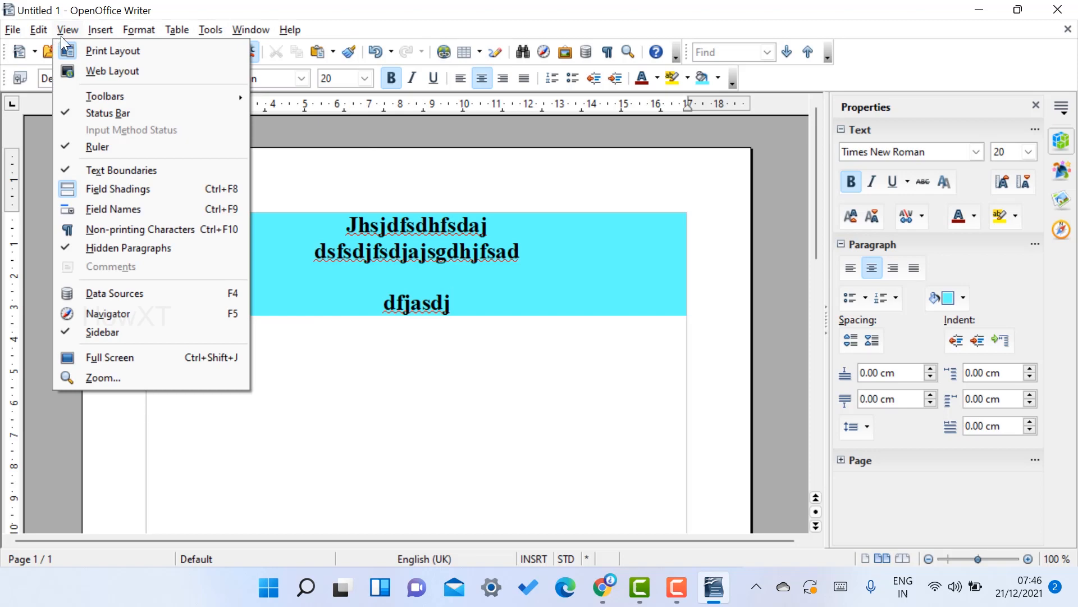
pyautogui.click(269, 588)
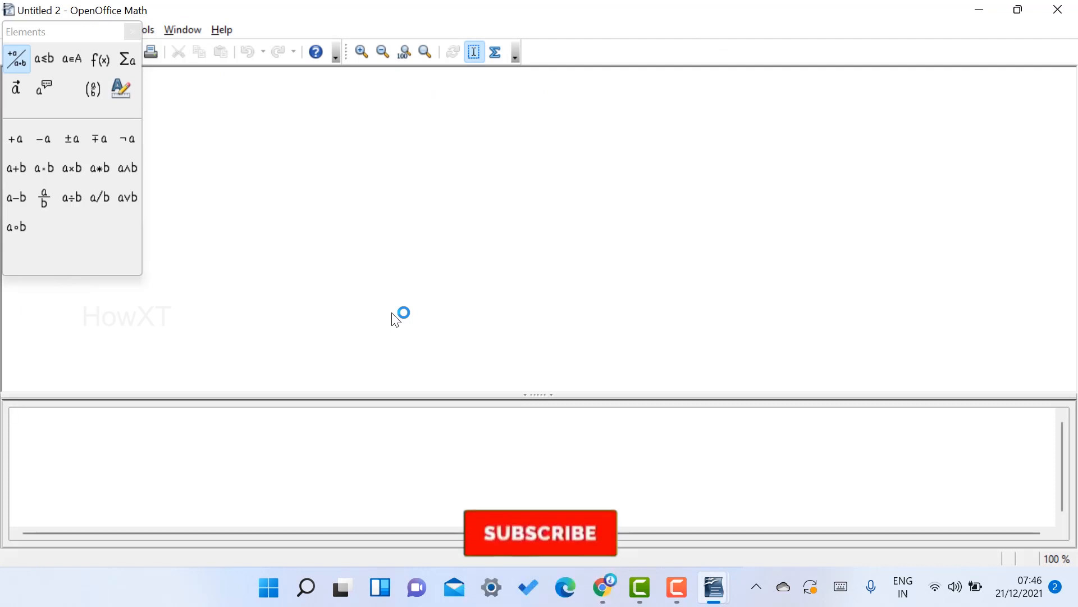
# Launch OpenOffice Calc from the Windows Start menu's recently added apps
pyautogui.click(268, 588)
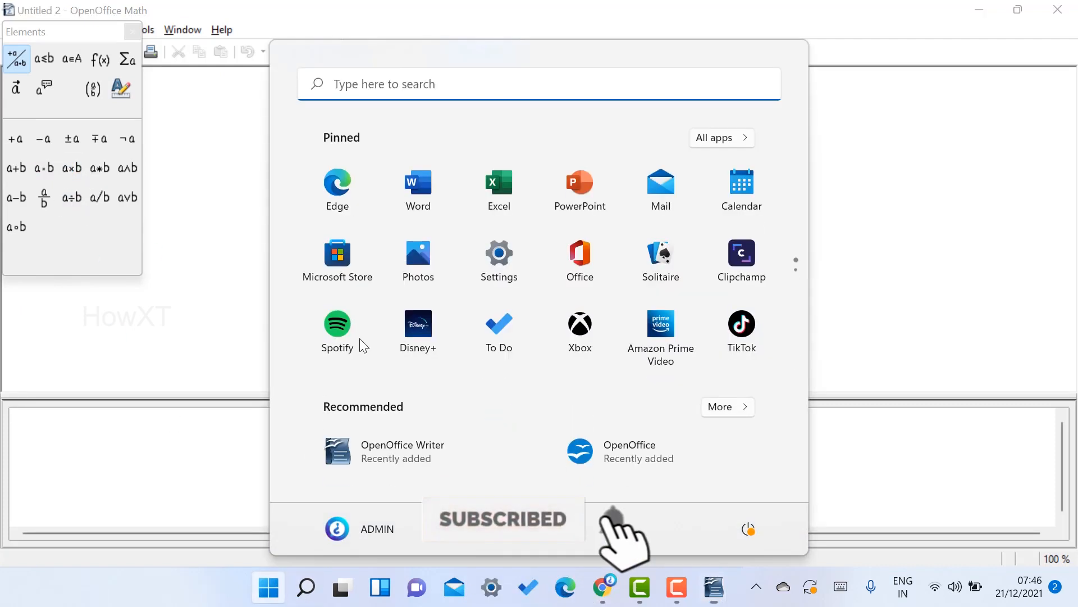
pyautogui.click(720, 407)
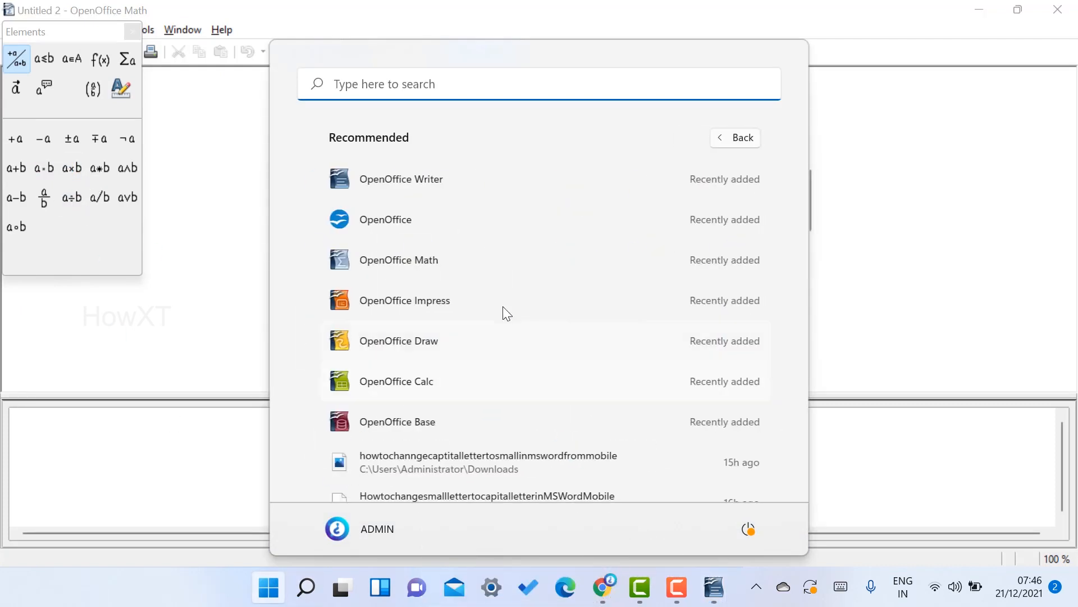
pyautogui.click(267, 588)
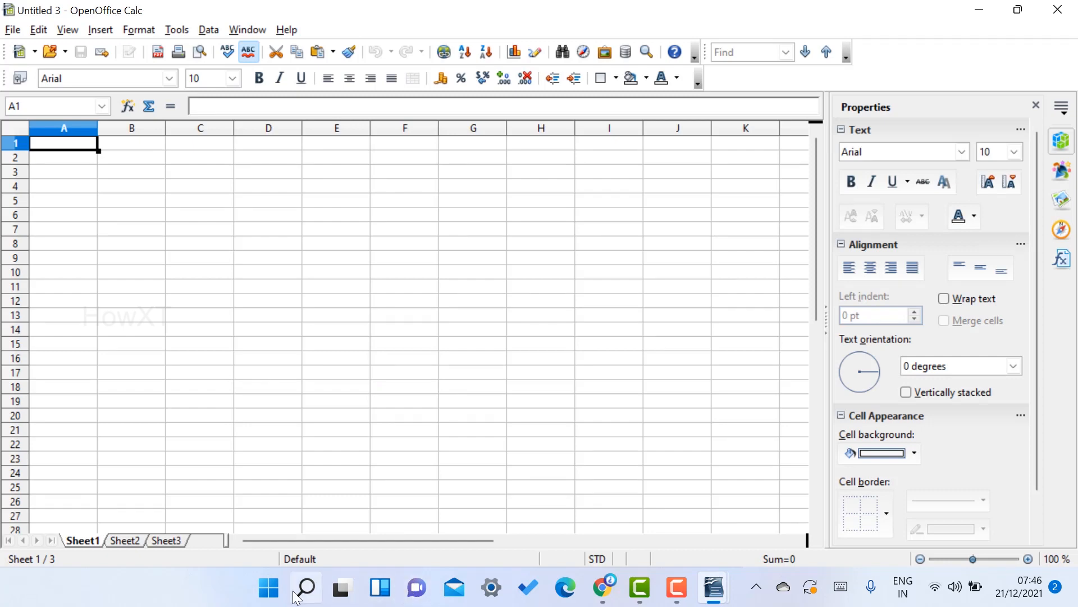
# Launch OpenOffice Impress from the Start menu so its Presentation Wizard appears
pyautogui.click(268, 587)
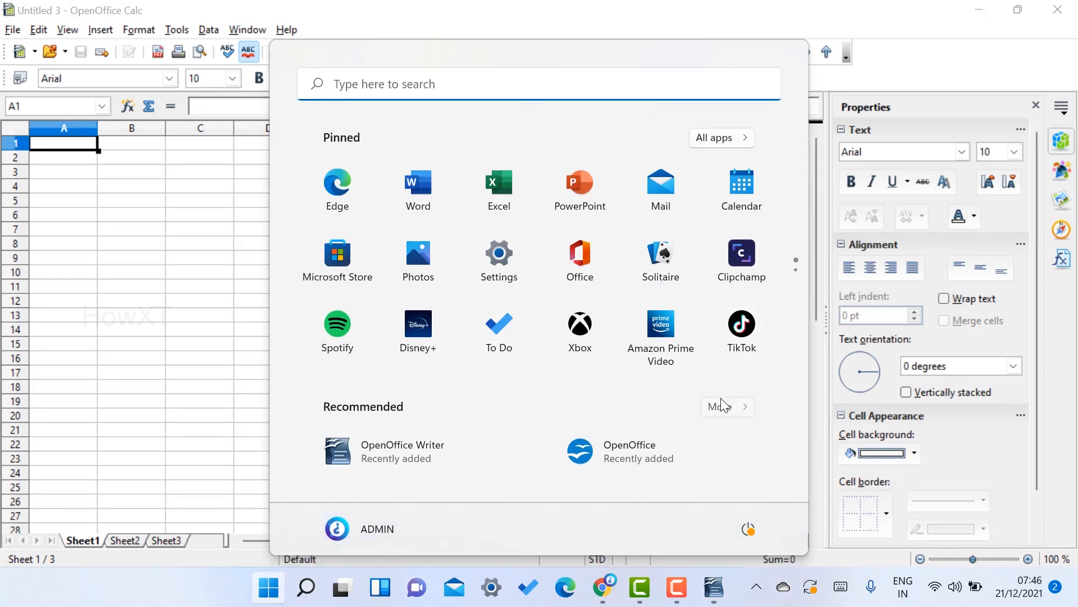
pyautogui.click(721, 405)
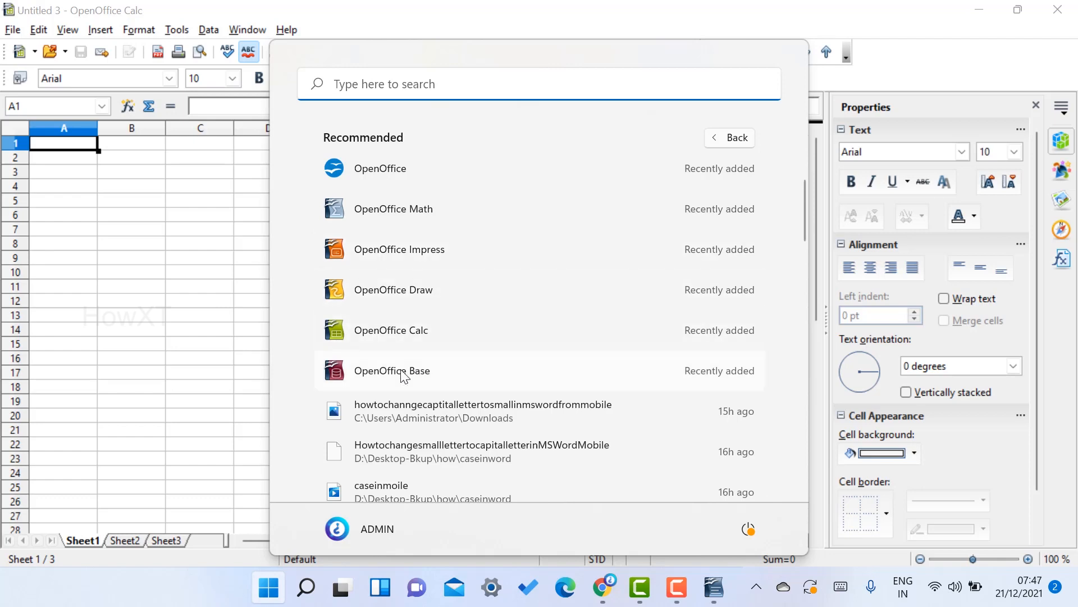
pyautogui.moveTo(399, 249)
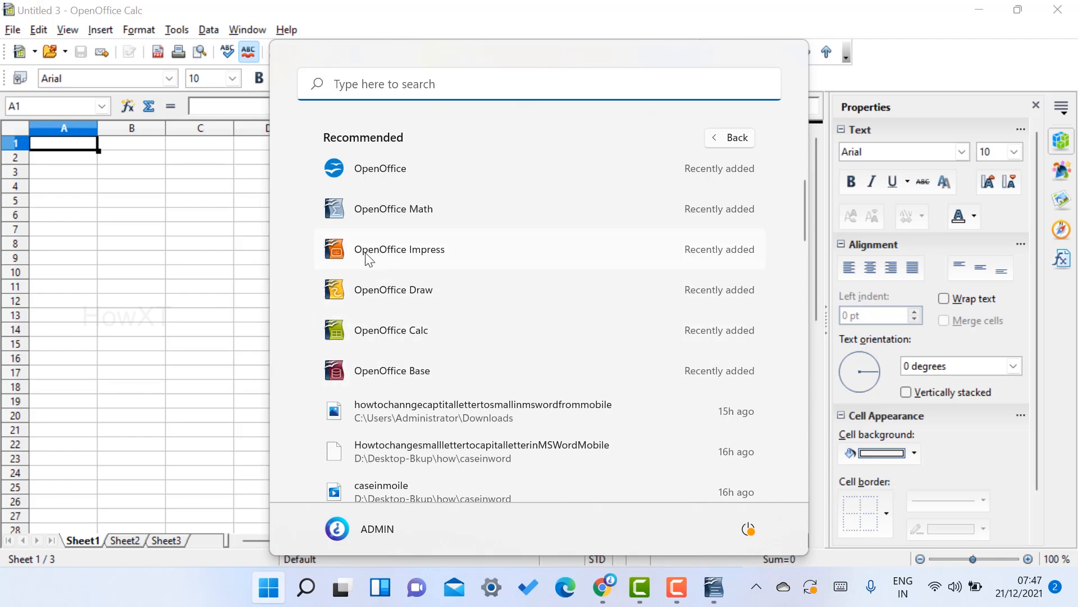
pyautogui.click(399, 250)
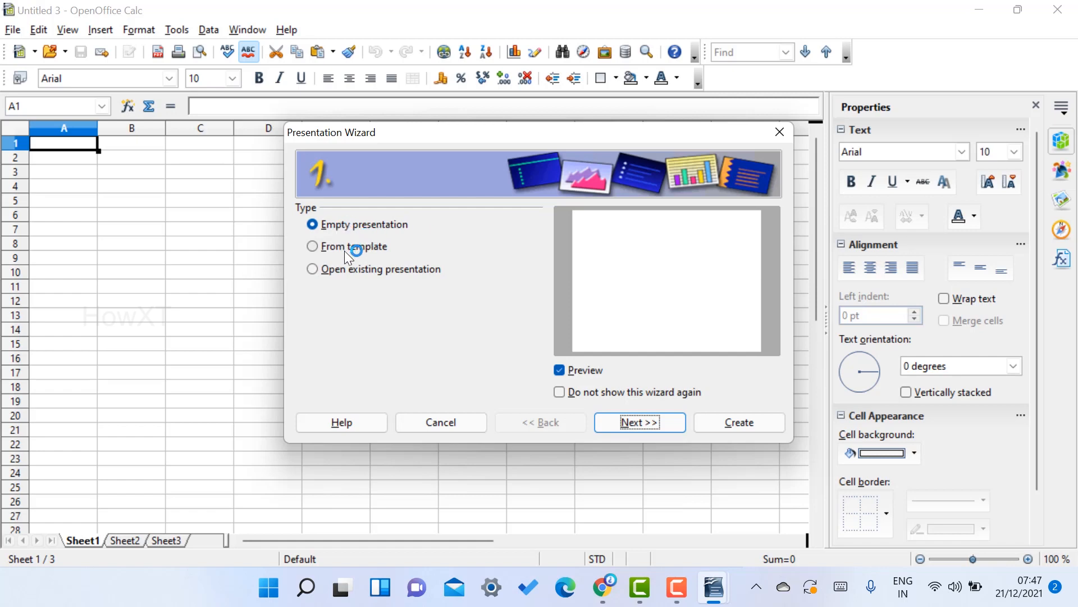
# Start the presentation from the Introducing a New Product template and advance to slide design
pyautogui.click(314, 246)
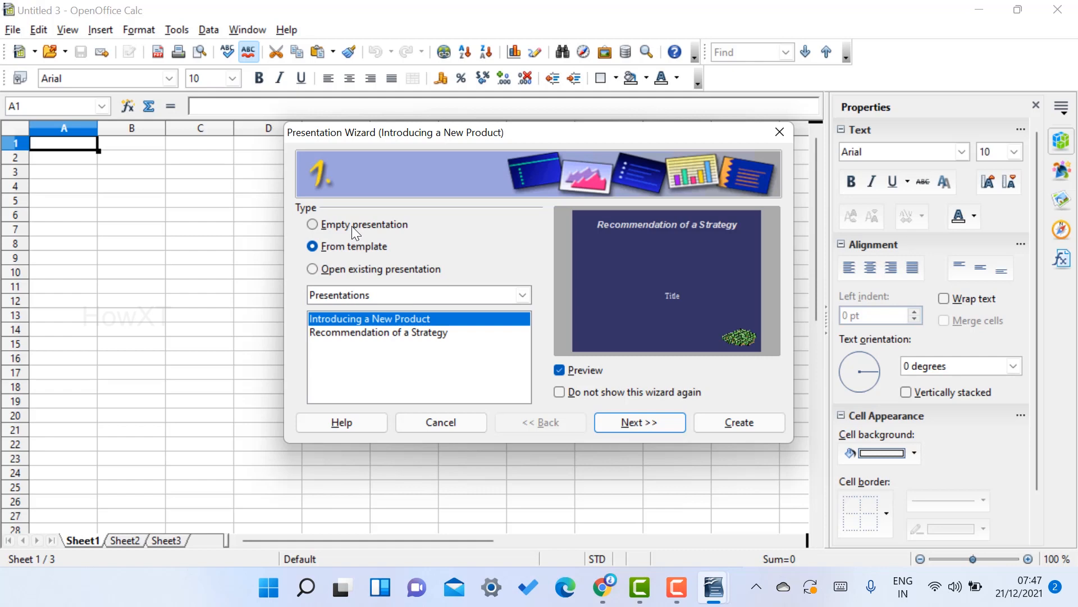
pyautogui.click(638, 421)
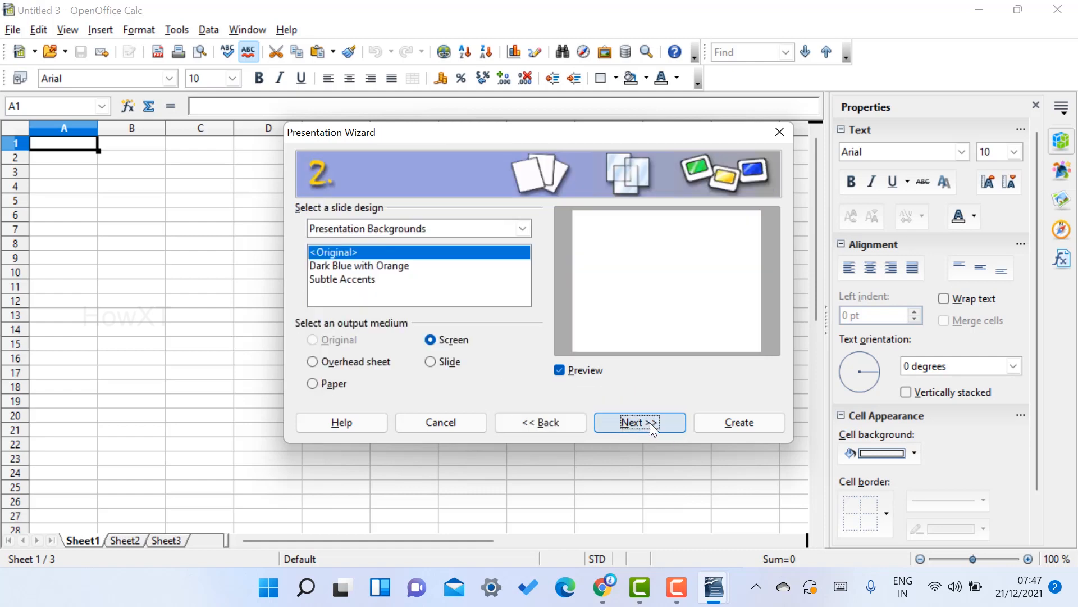